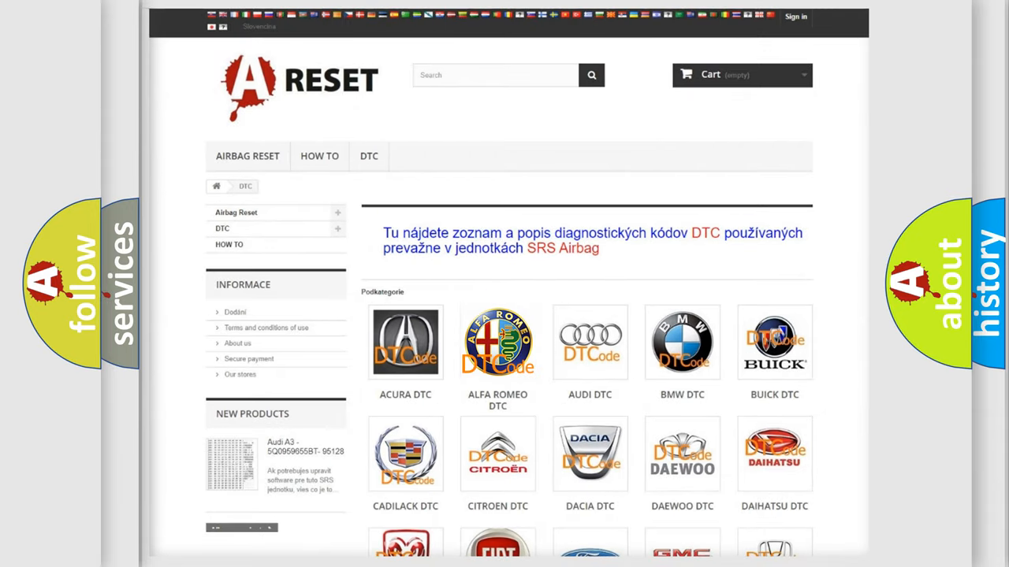
Step: Show the Alfa Romeo DTC list scrolled down to the C and P codes
left_click(498, 342)
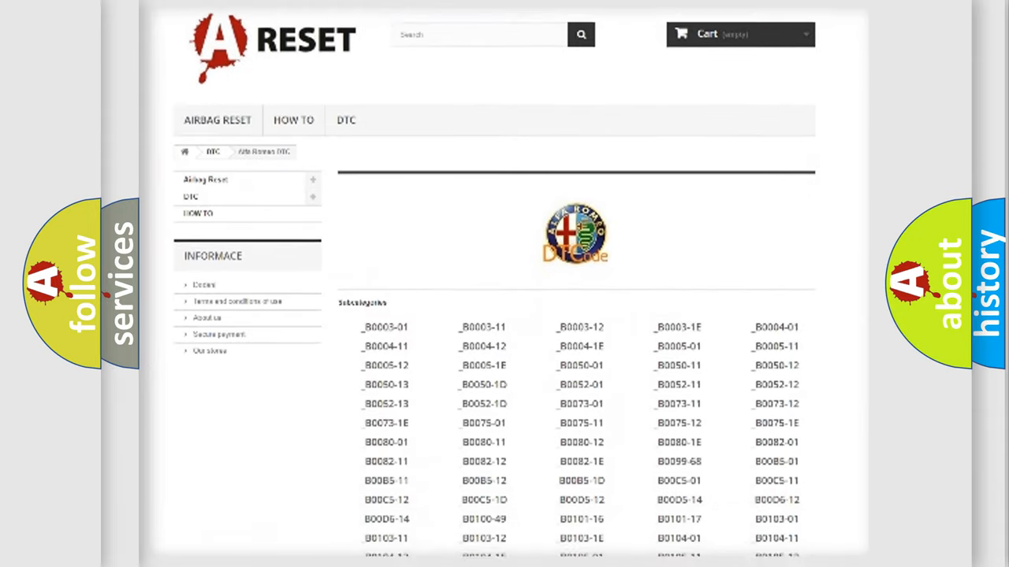
scroll("down", 3)
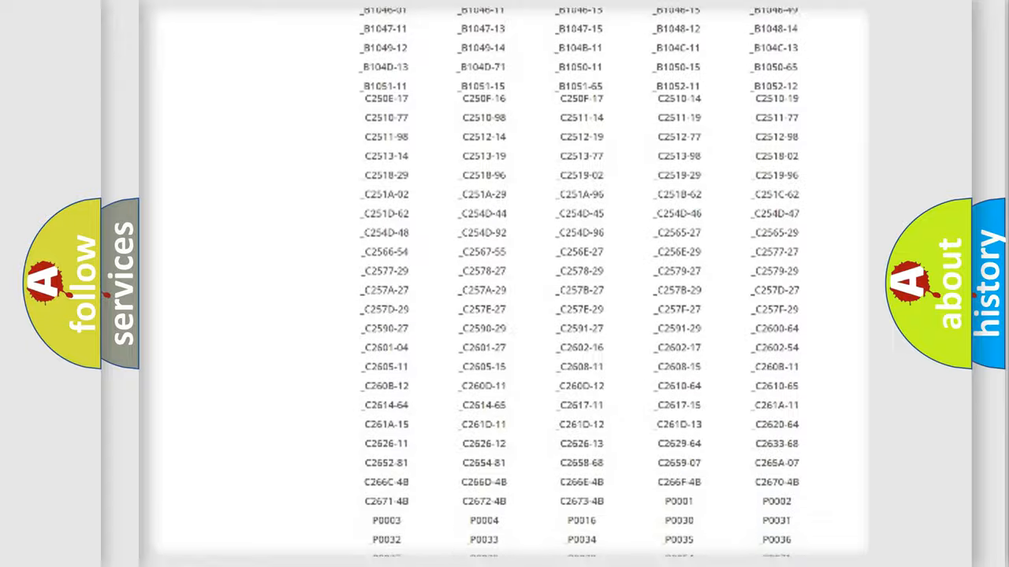